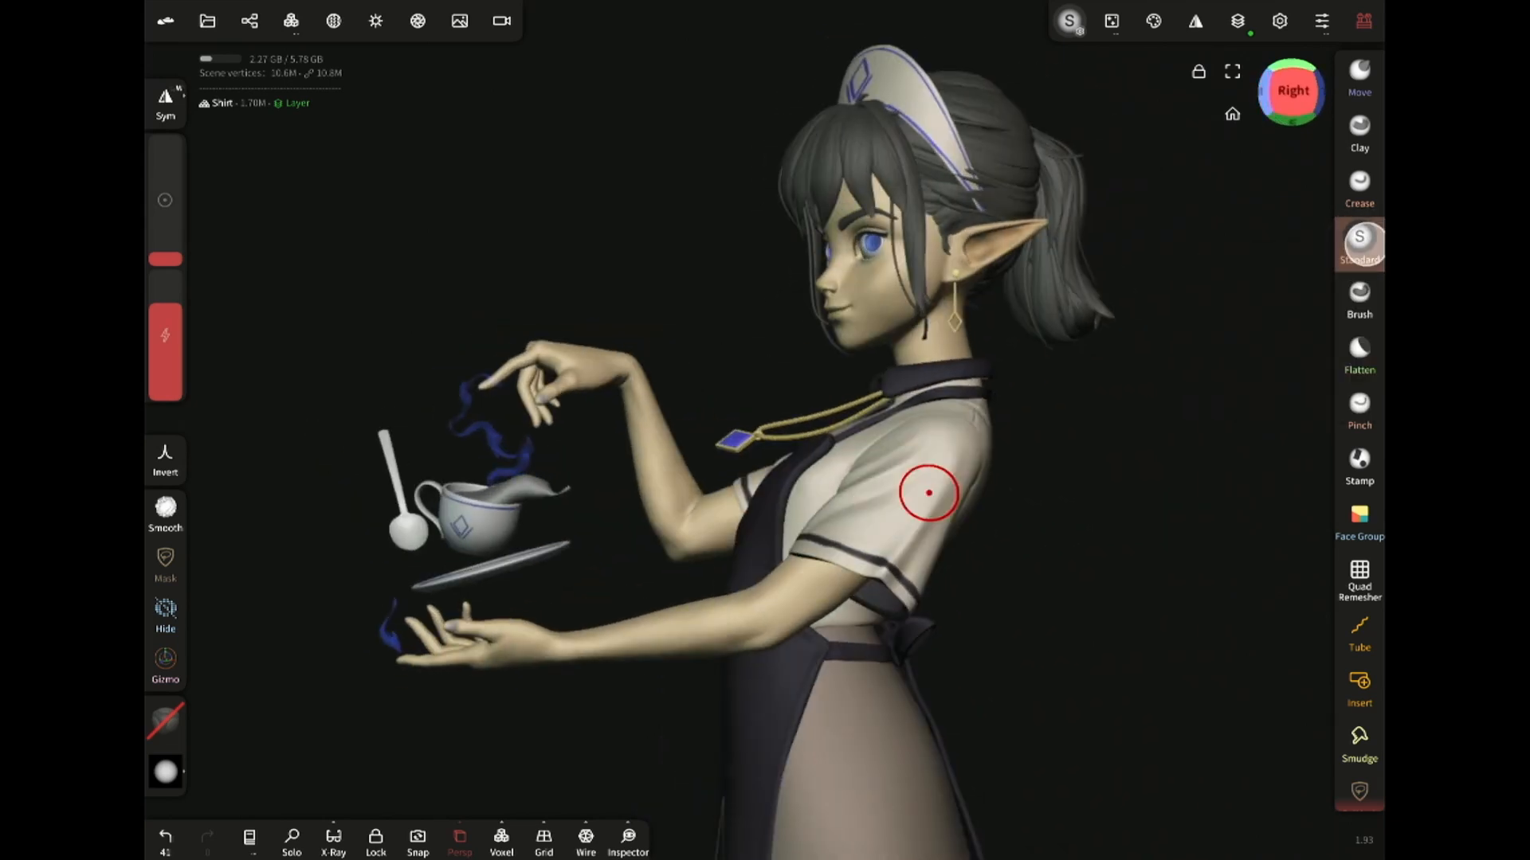
Carve two Crease-brush grooves across the sphere as test strokes.
drag(927, 493, 988, 447)
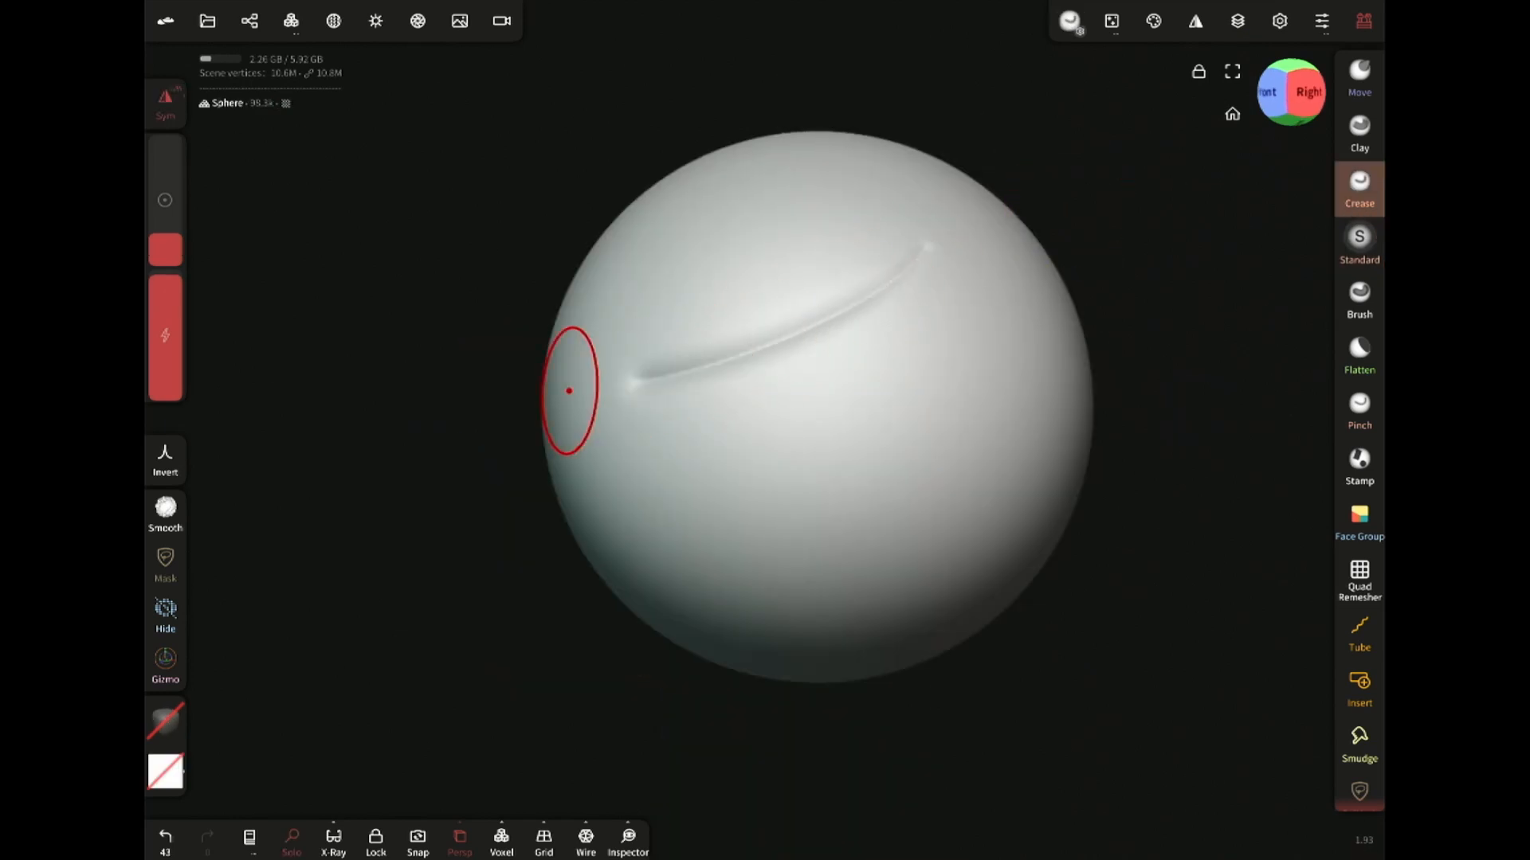
drag(569, 392, 709, 585)
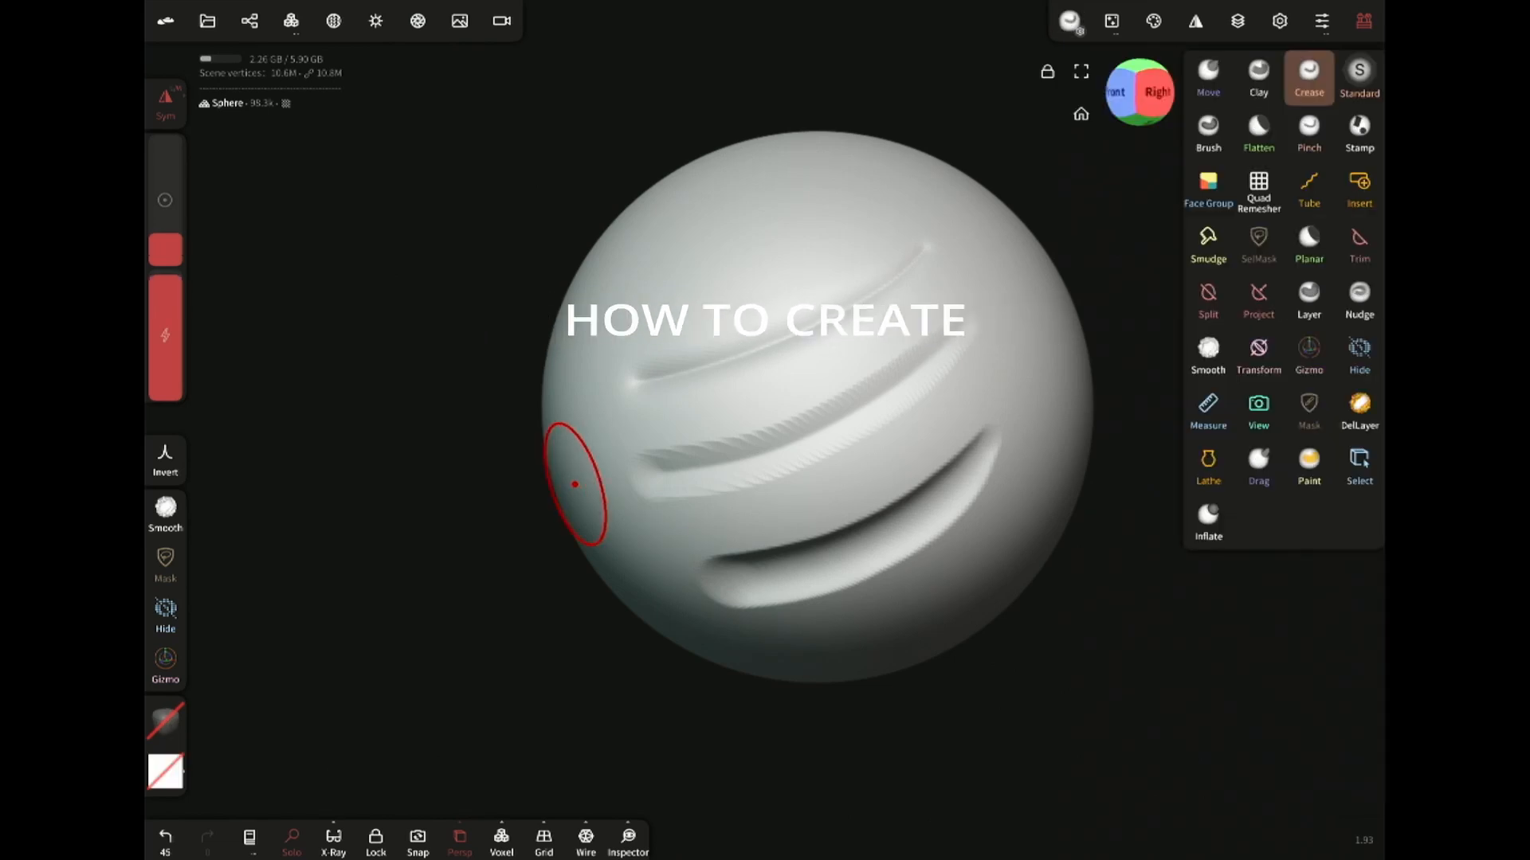
Clone the Crease brush and confirm the copy's name as Standard.
click(1309, 76)
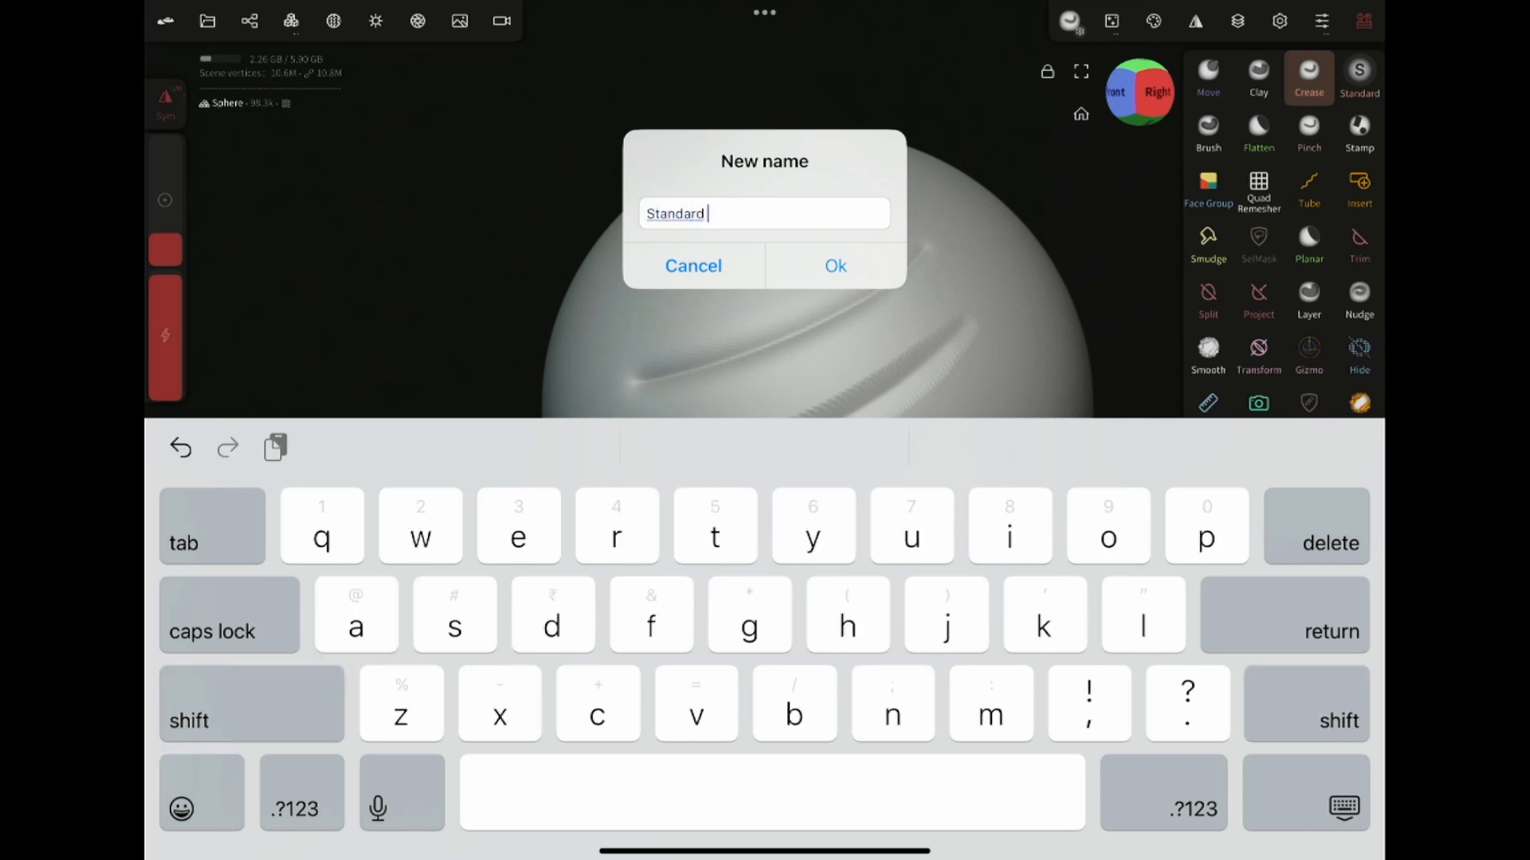
click(834, 266)
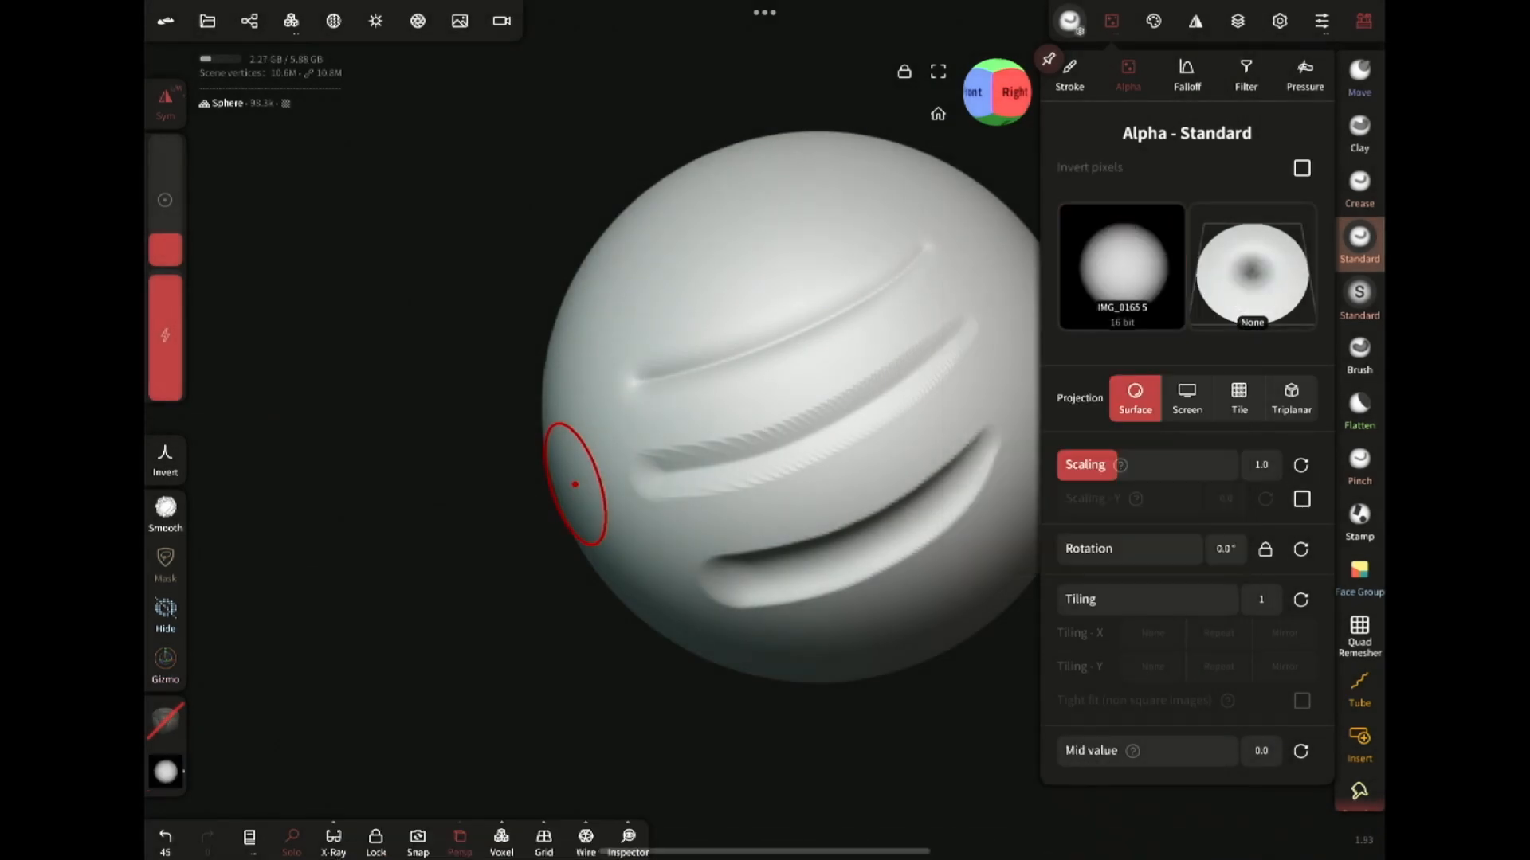
Raise the Standard brush's alpha scaling to about 1.24 and review its falloff settings.
drag(1219, 481, 1150, 481)
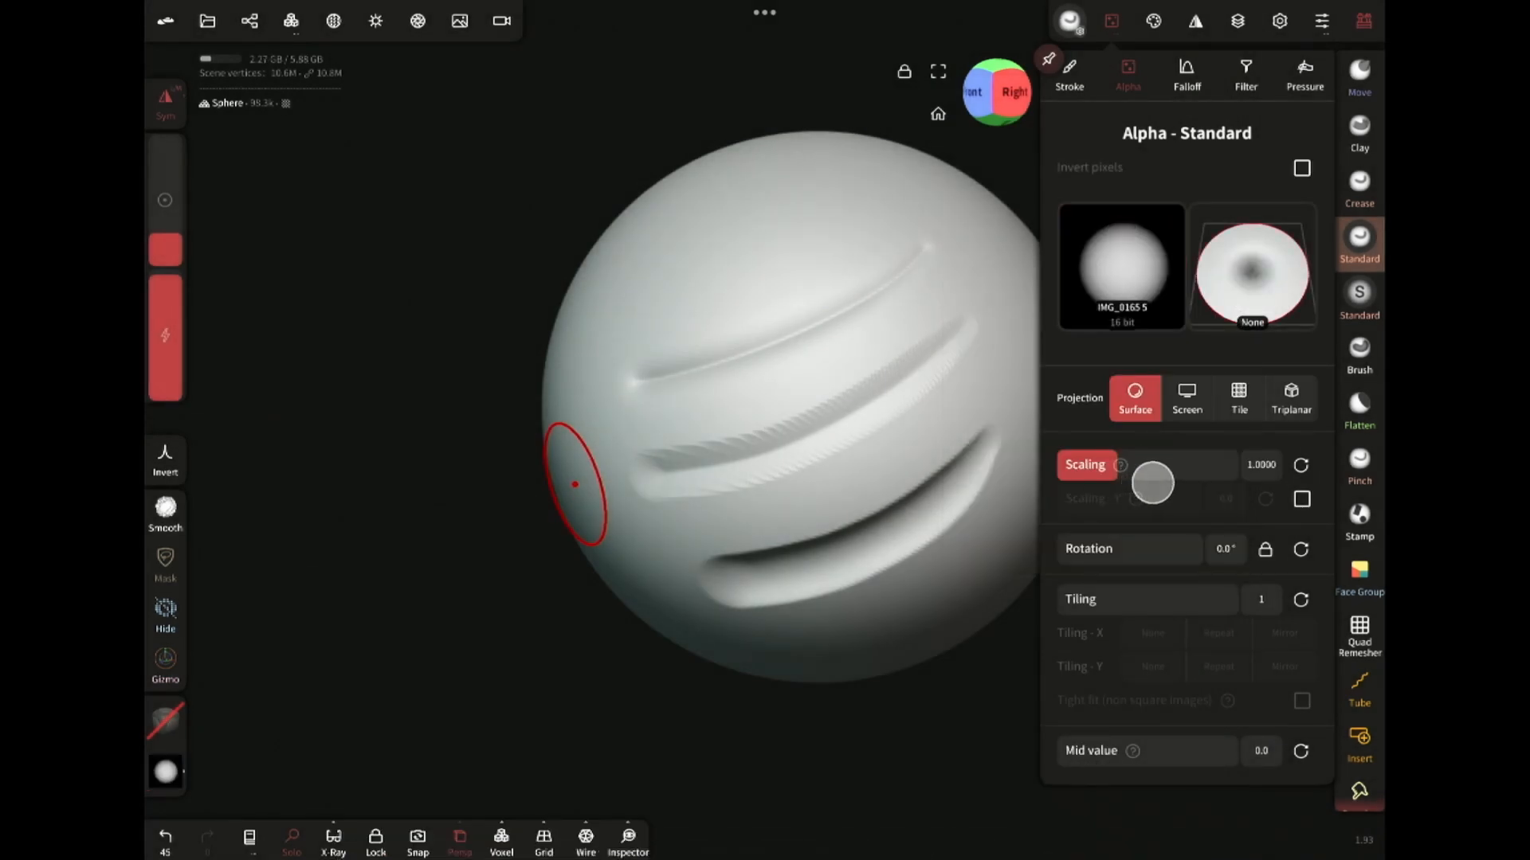
drag(1151, 481, 1171, 480)
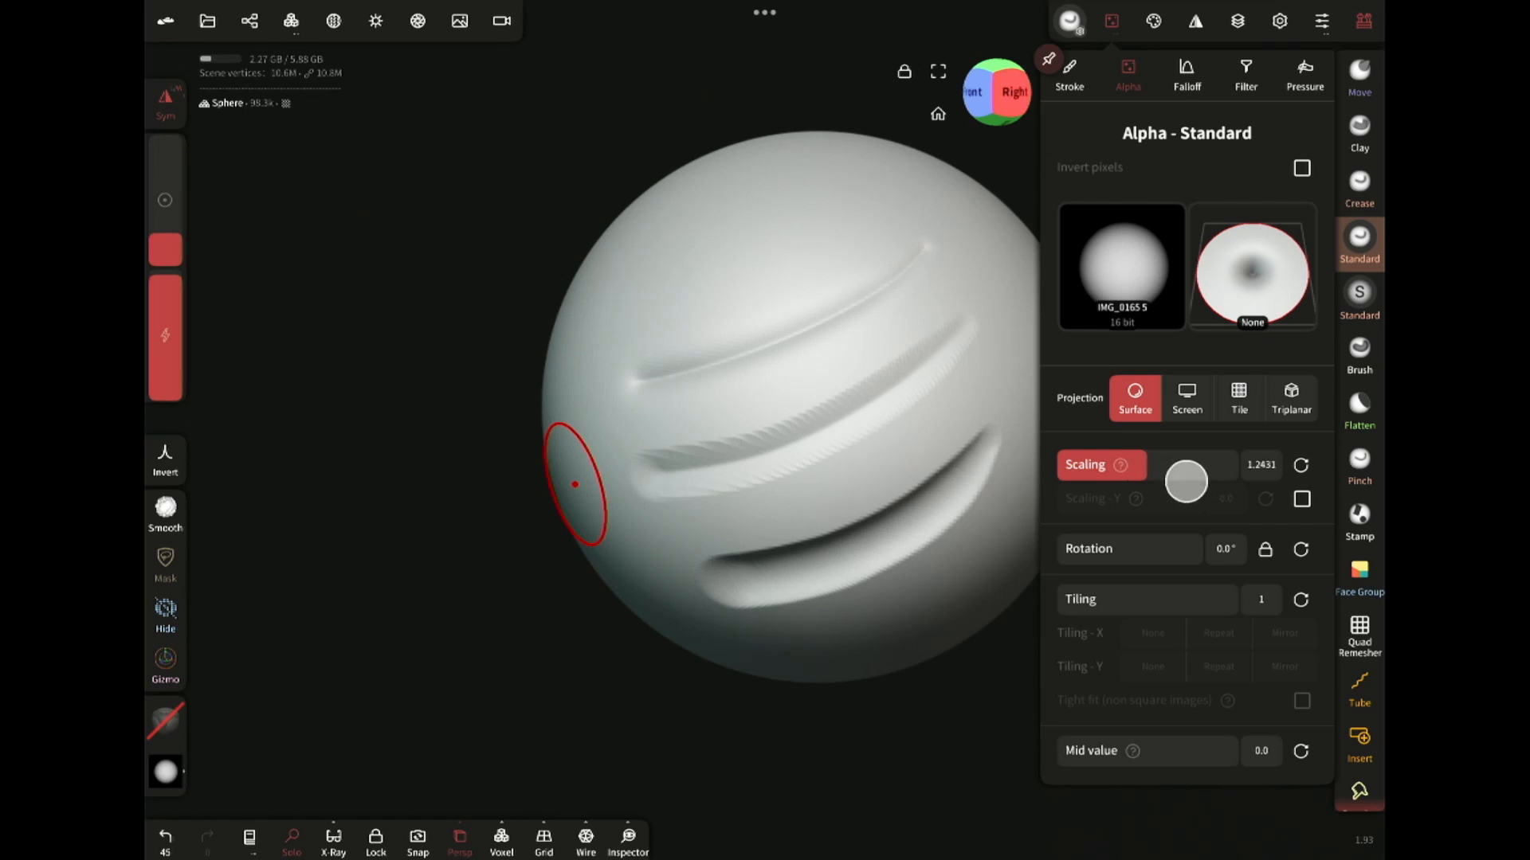
click(1185, 75)
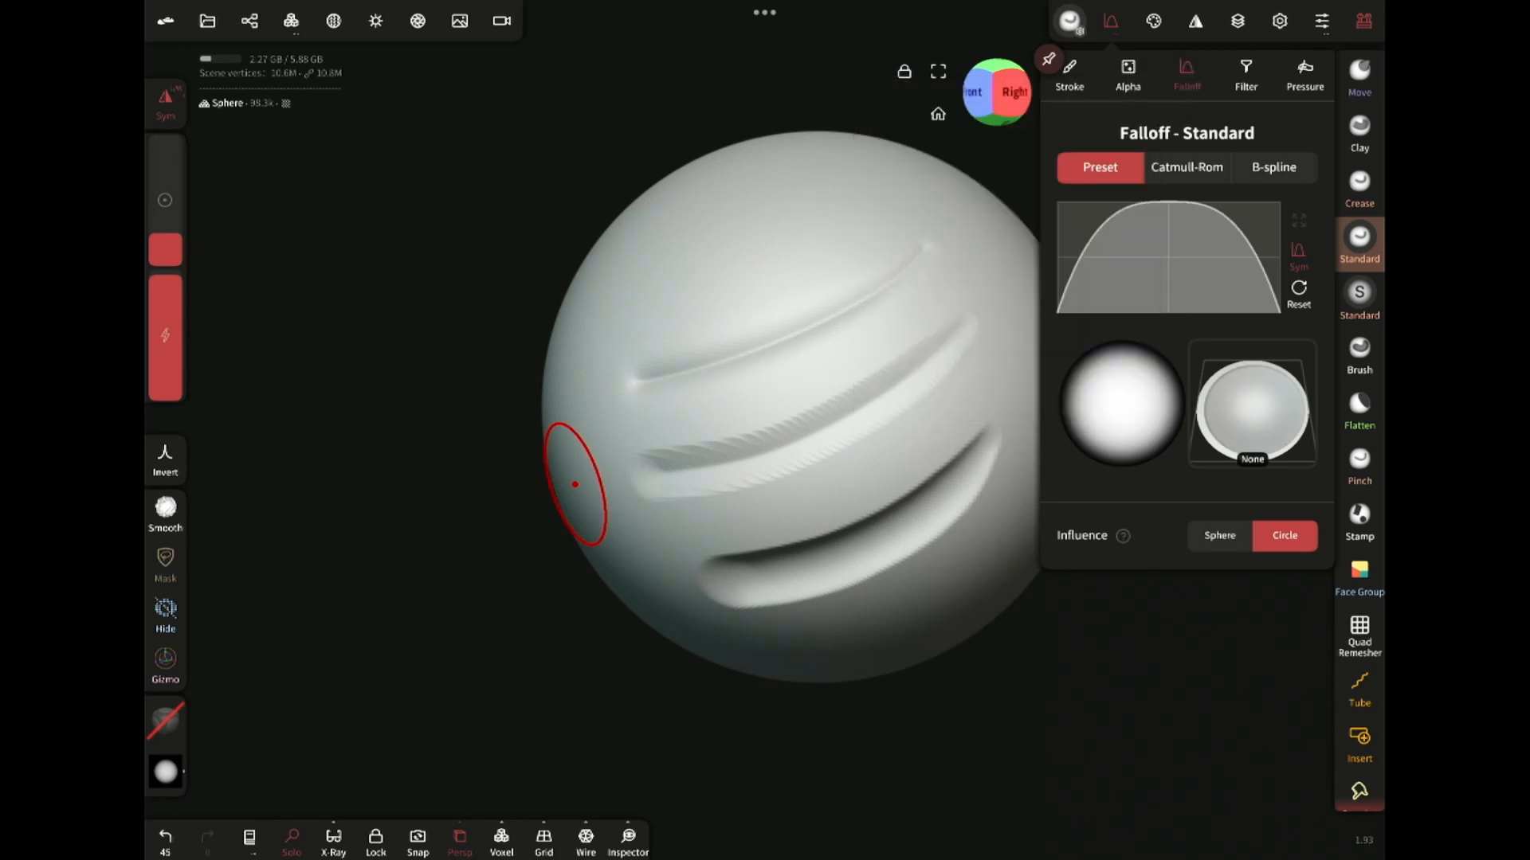
click(1069, 21)
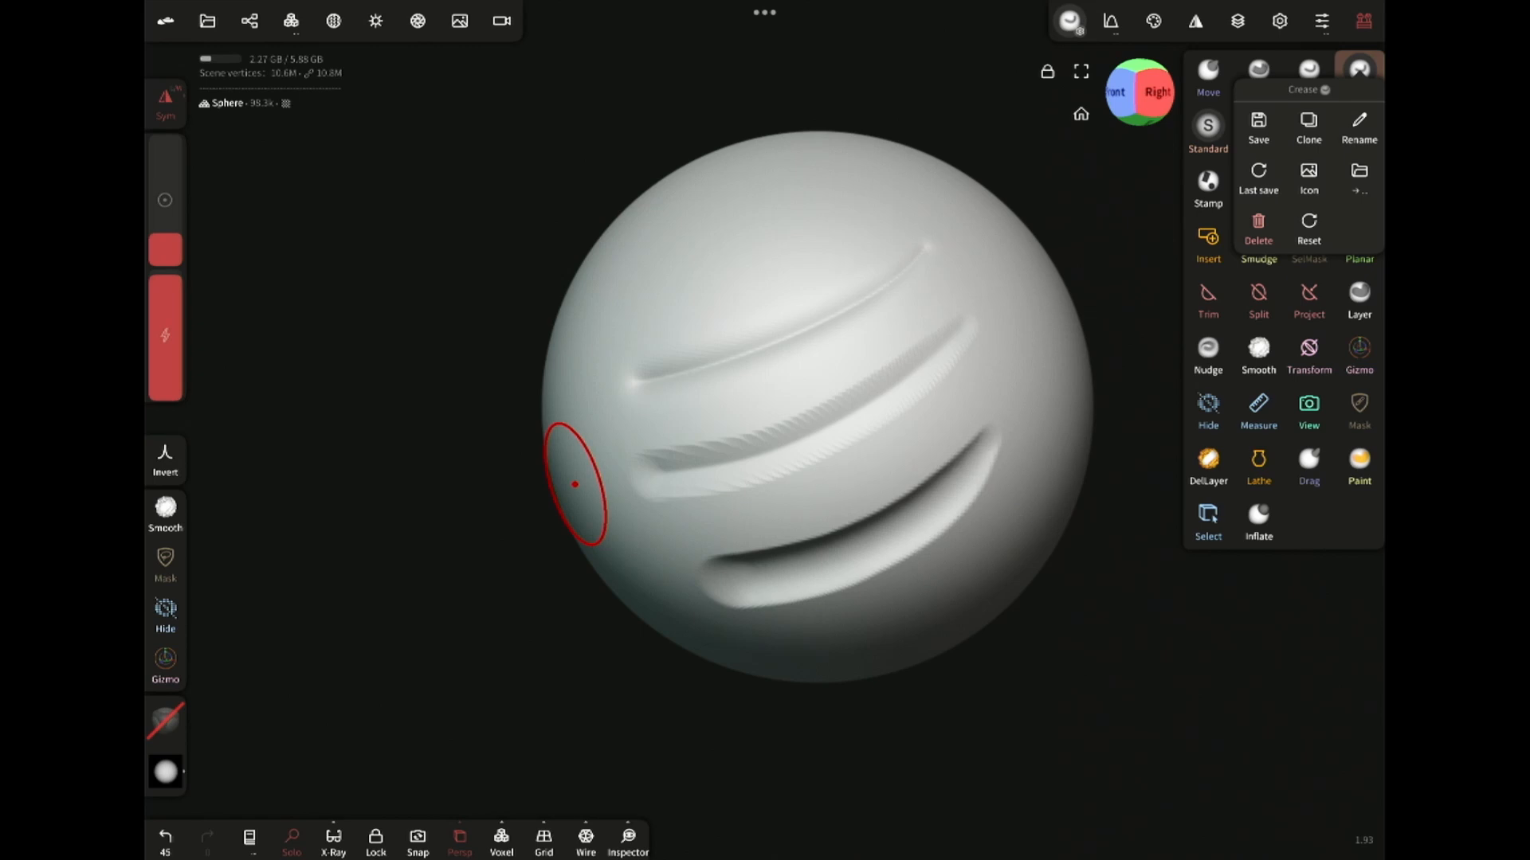
Undo the earlier creases and sculpt three textured fold strokes across the sphere with the Standard brush.
click(1358, 76)
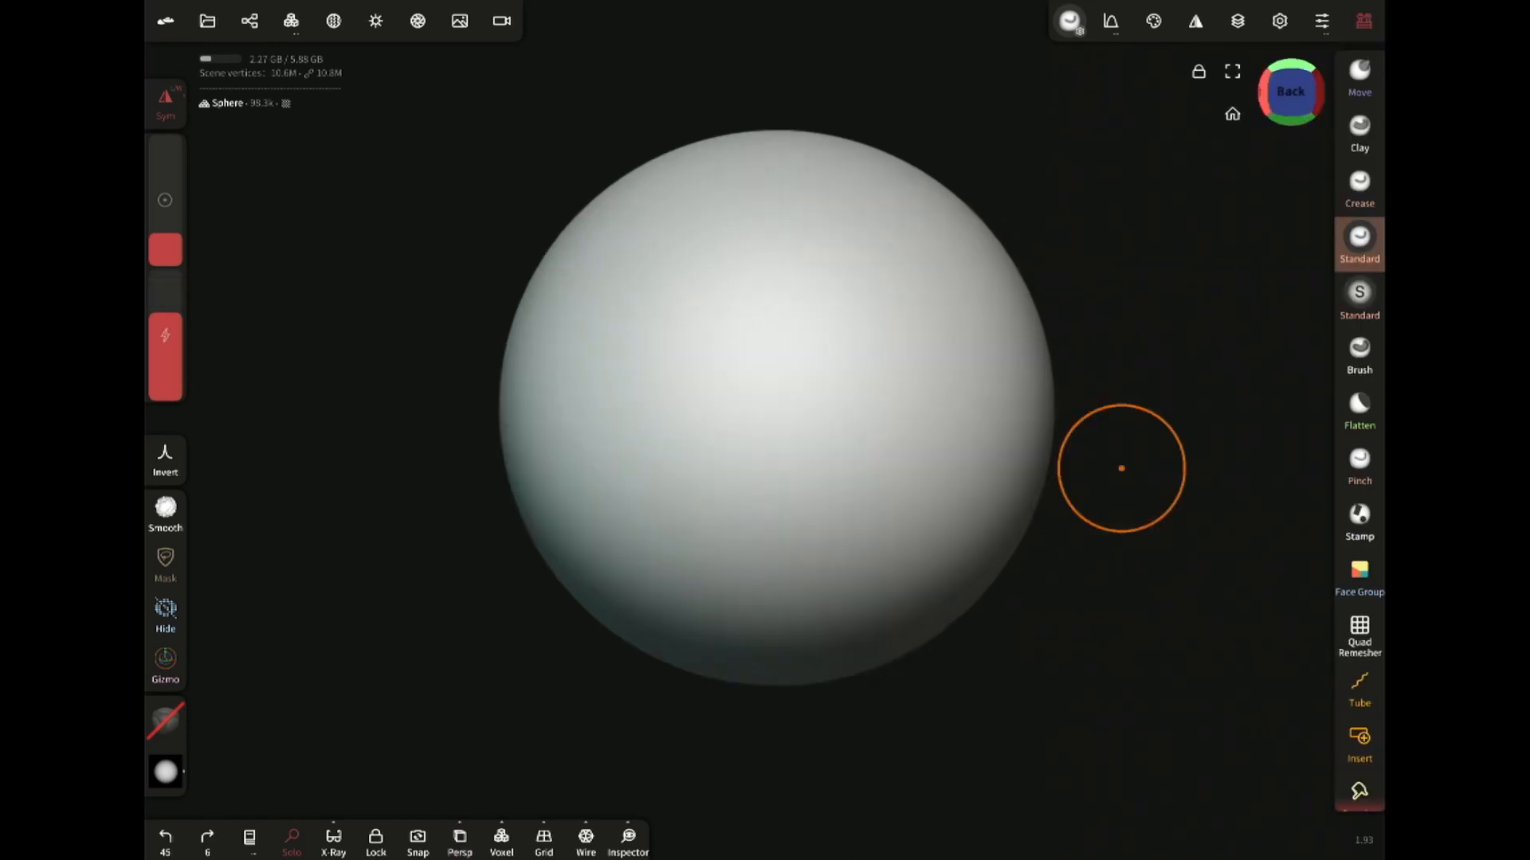
drag(1120, 468, 516, 478)
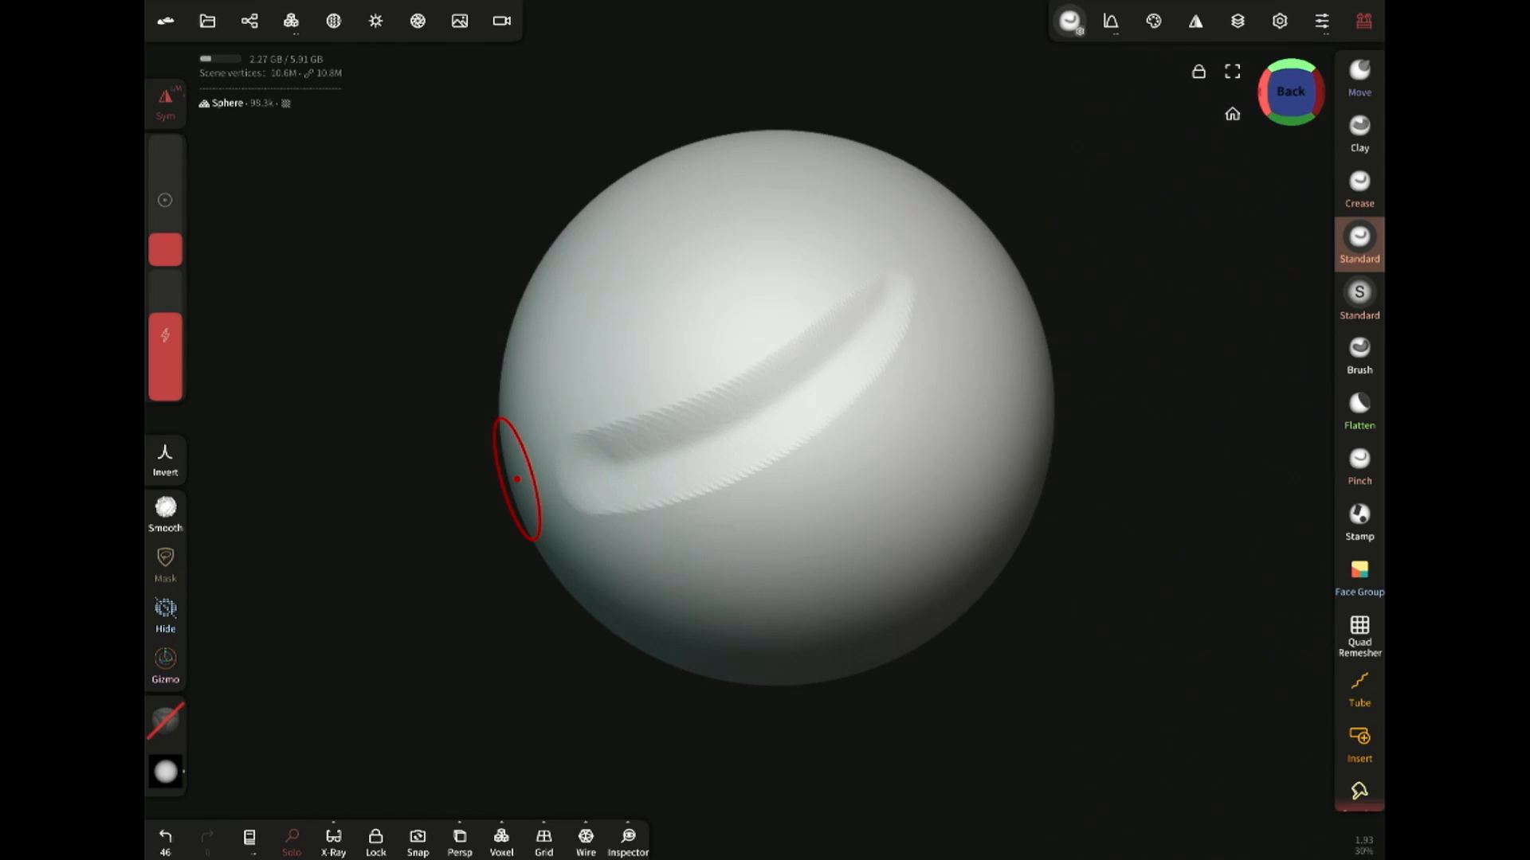
mouse_move(927, 336)
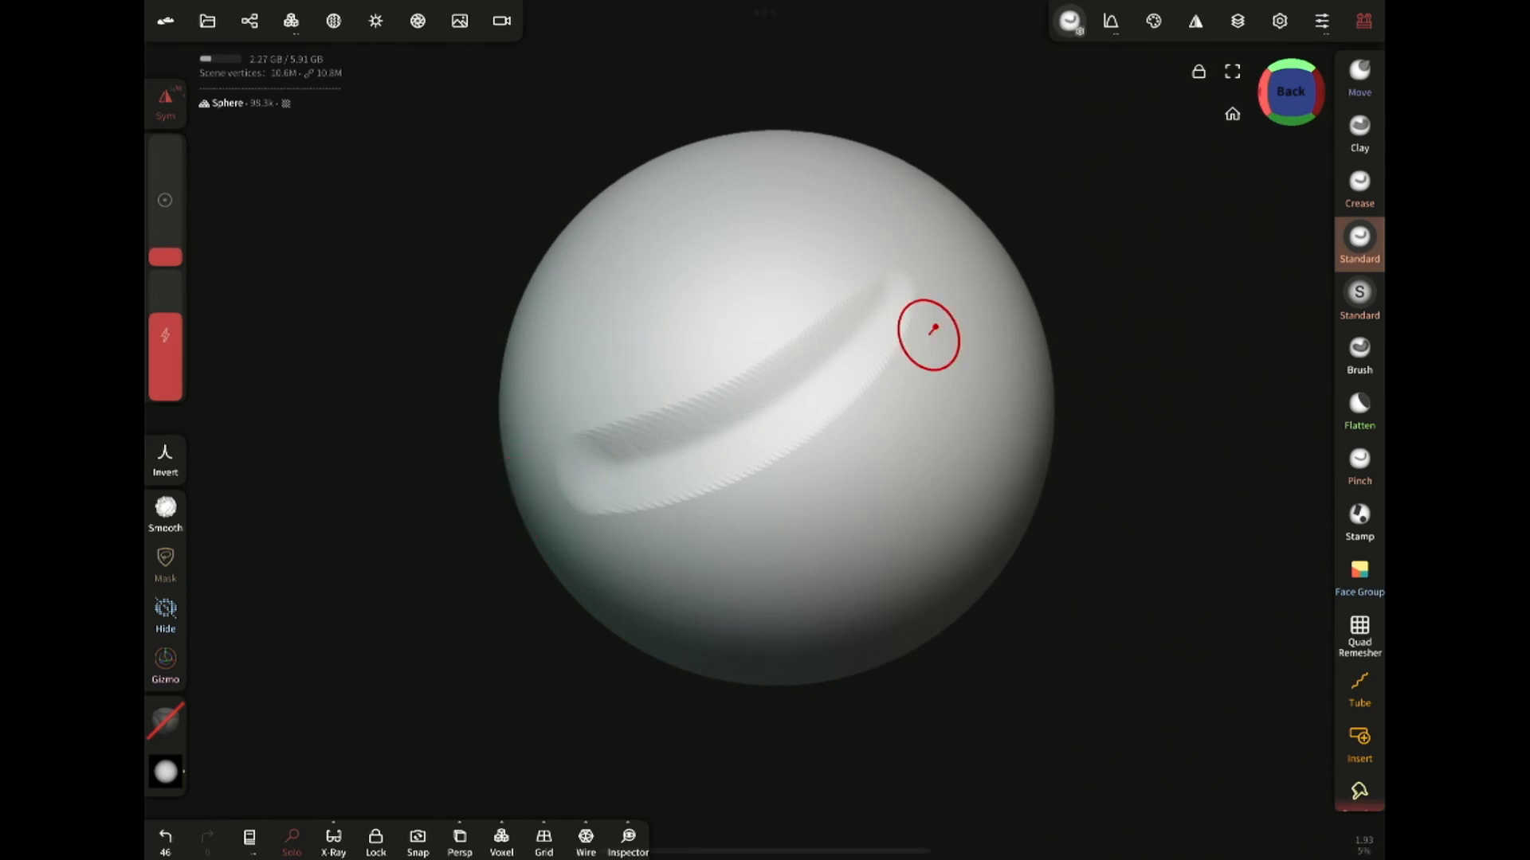
drag(927, 336, 615, 583)
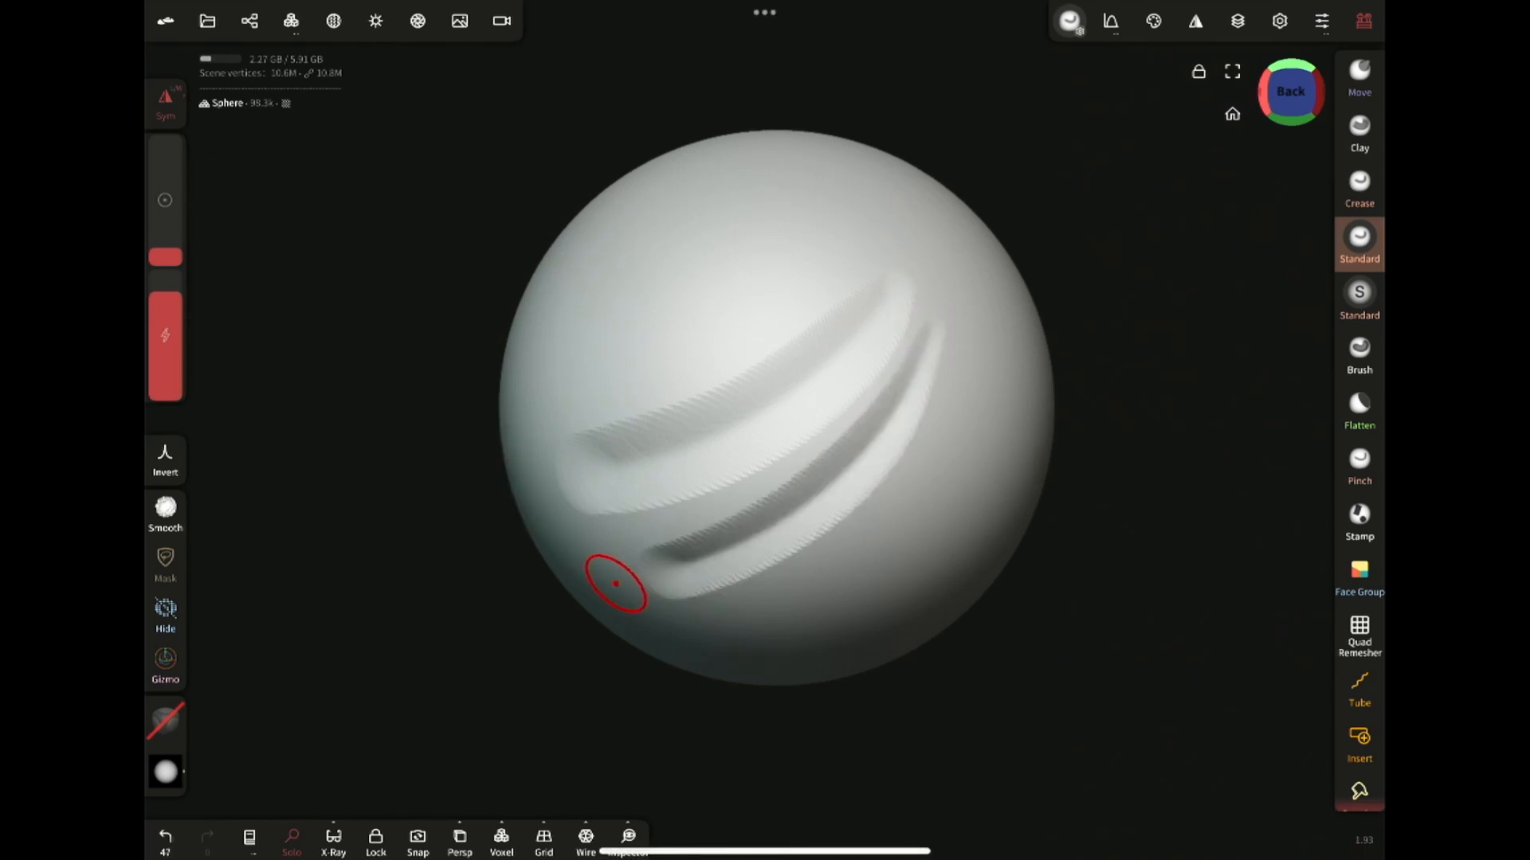
drag(615, 583, 698, 623)
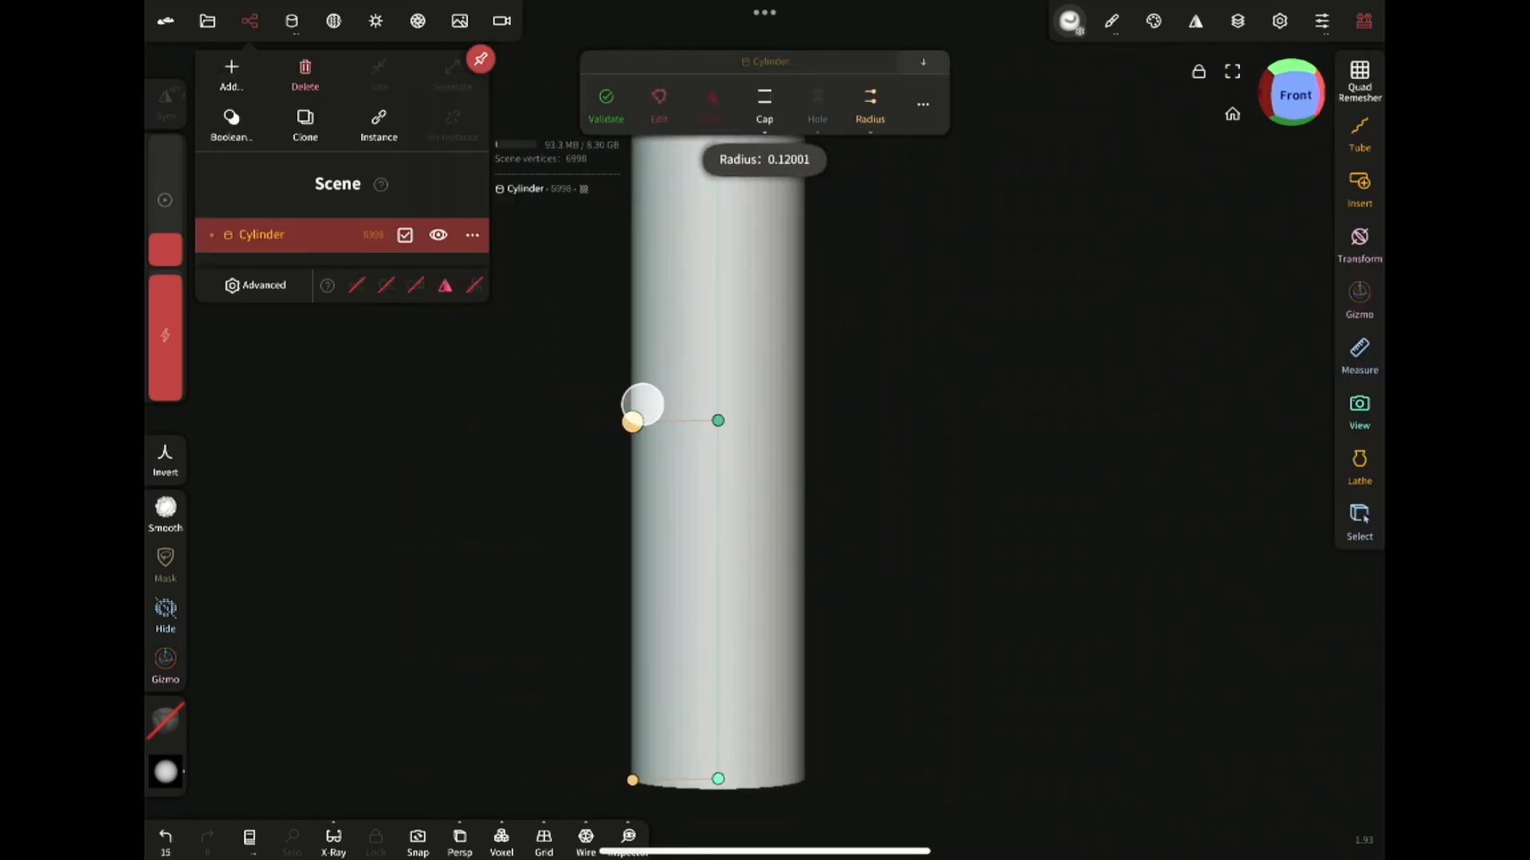
Set the new Cylinder's radius to about 0.12, validate it and voxel-remesh it.
drag(642, 405, 642, 431)
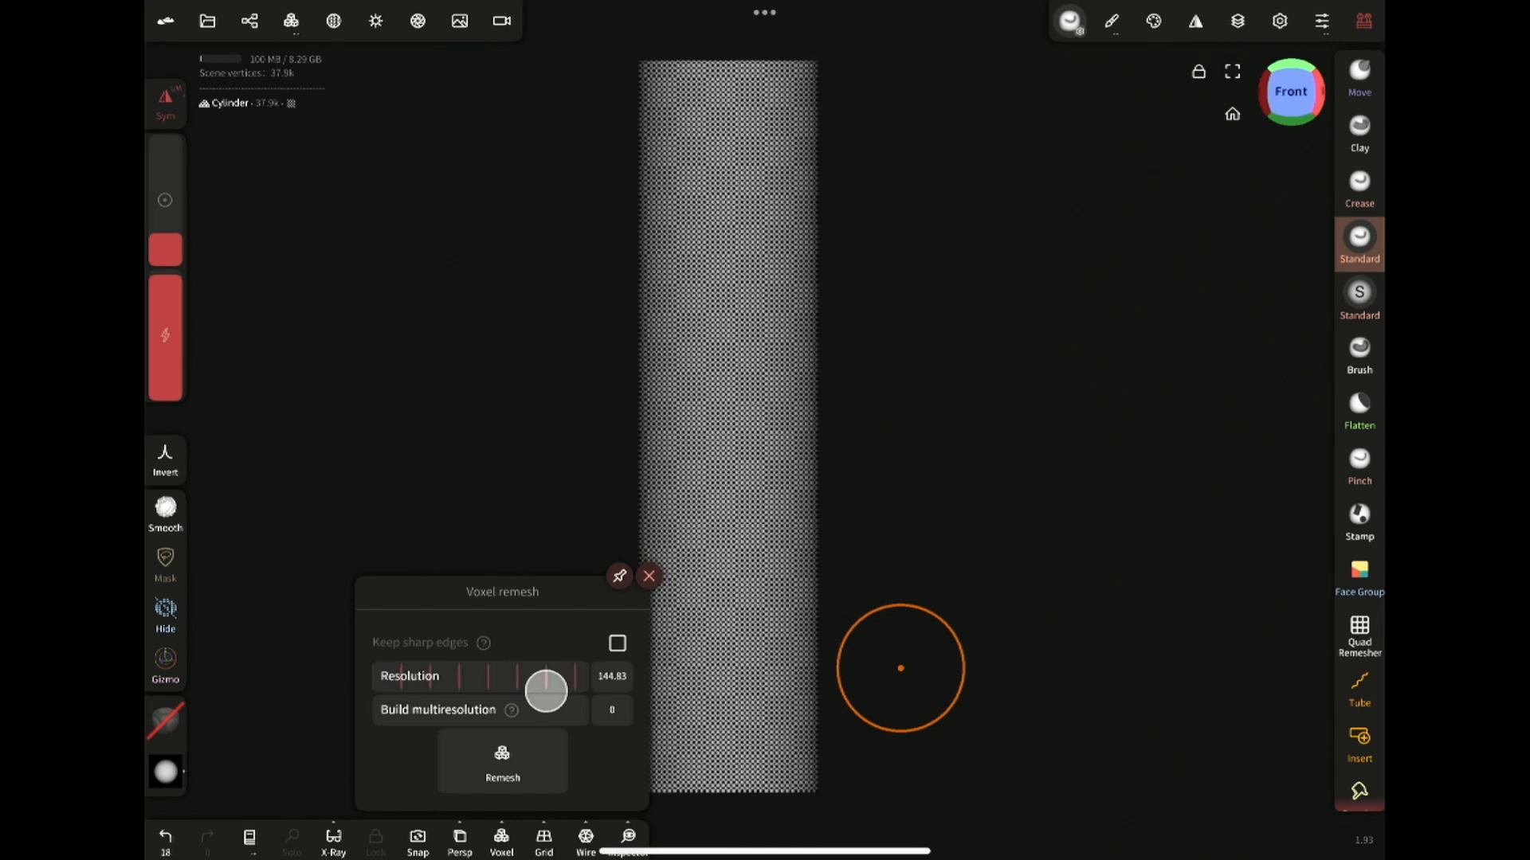
click(502, 762)
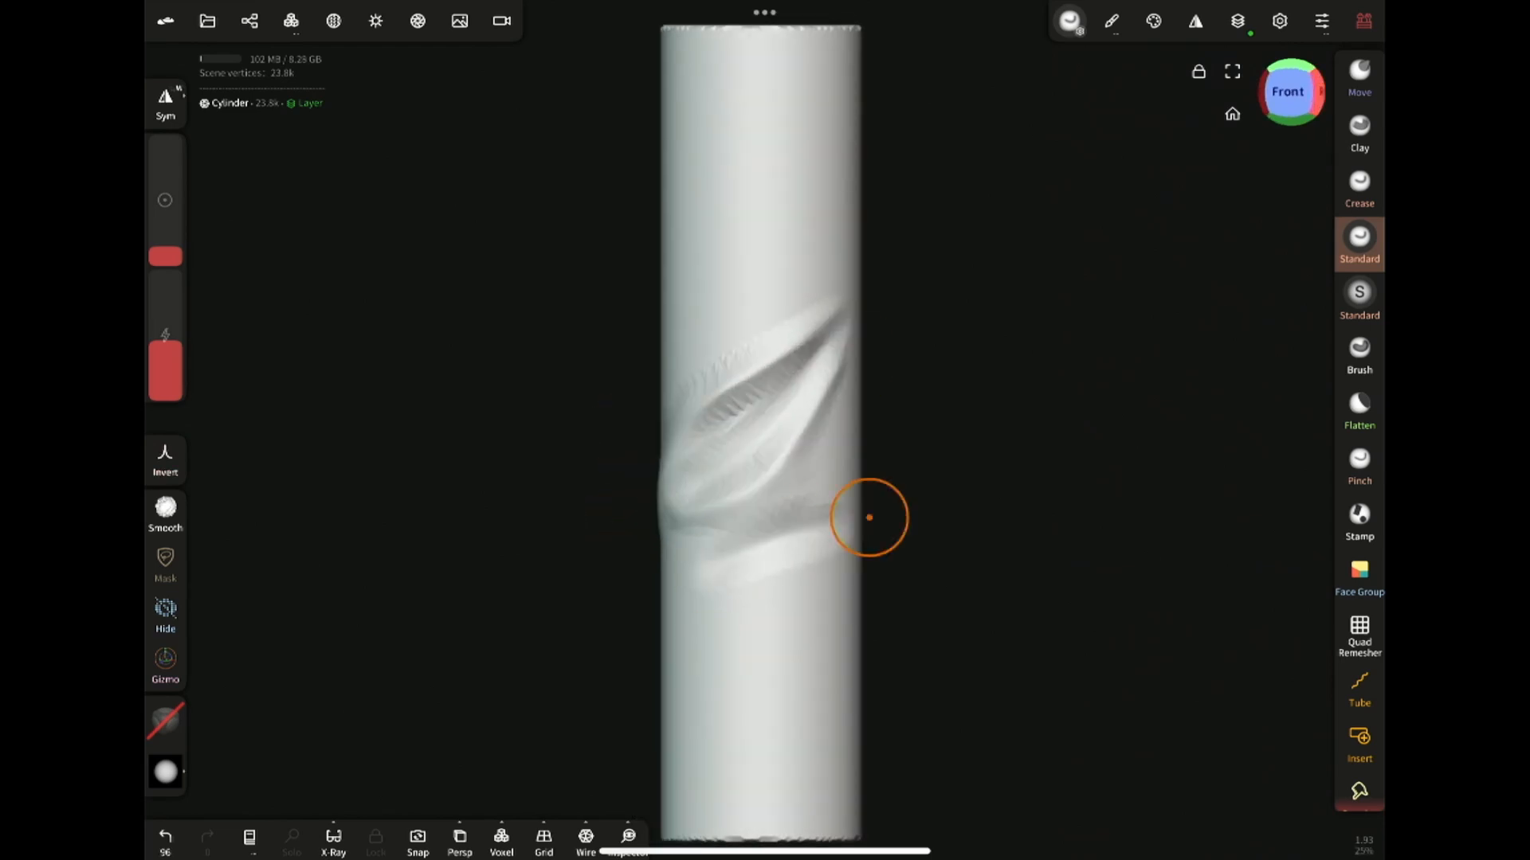
Sculpt diagonal folds around the cylinder, then switch to Pinch to sharpen them.
drag(868, 516, 694, 590)
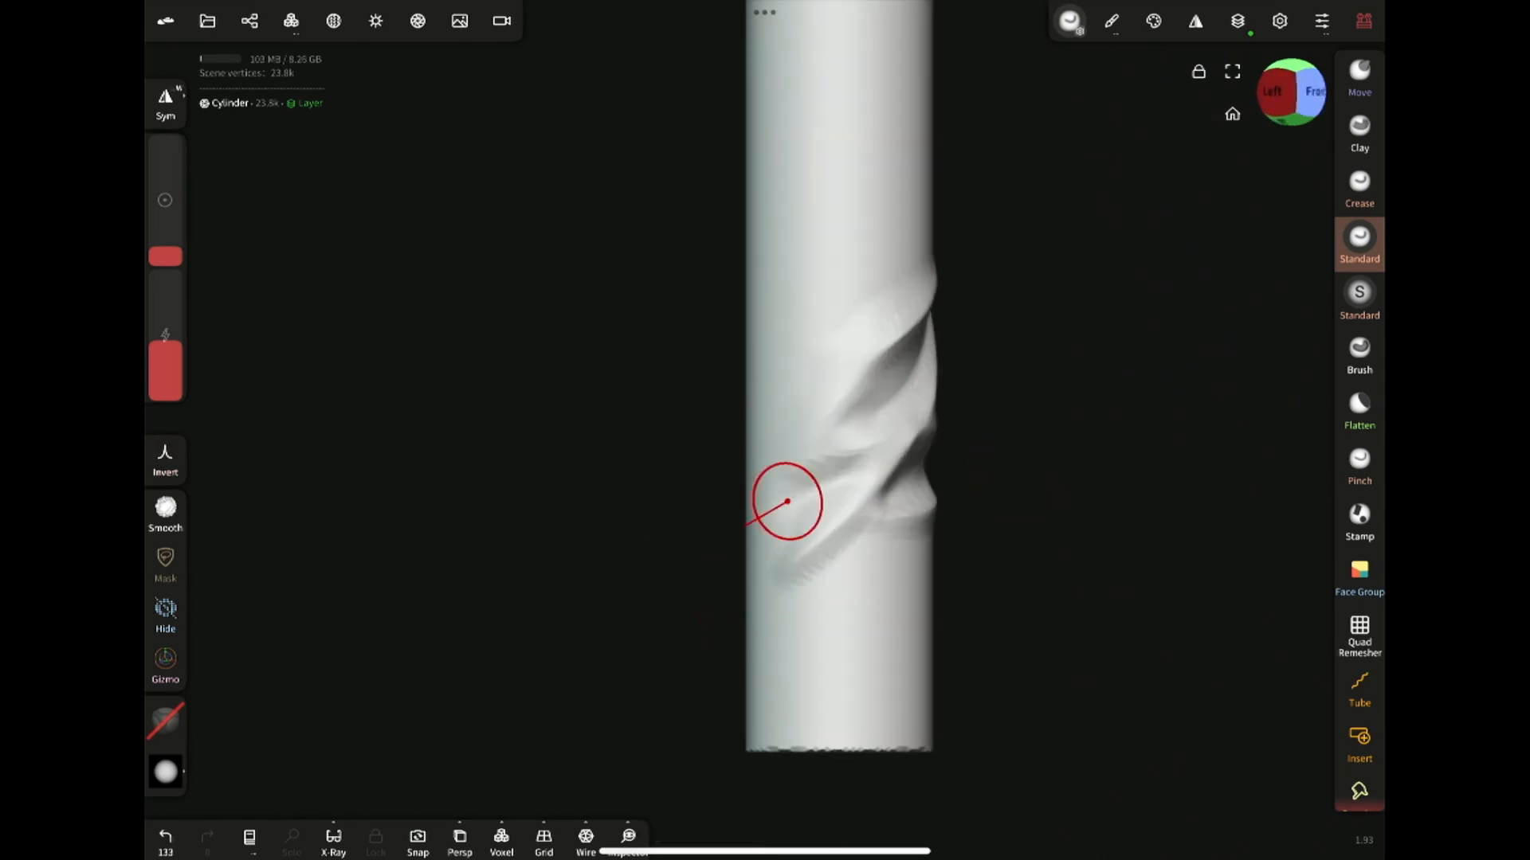
drag(786, 502, 800, 478)
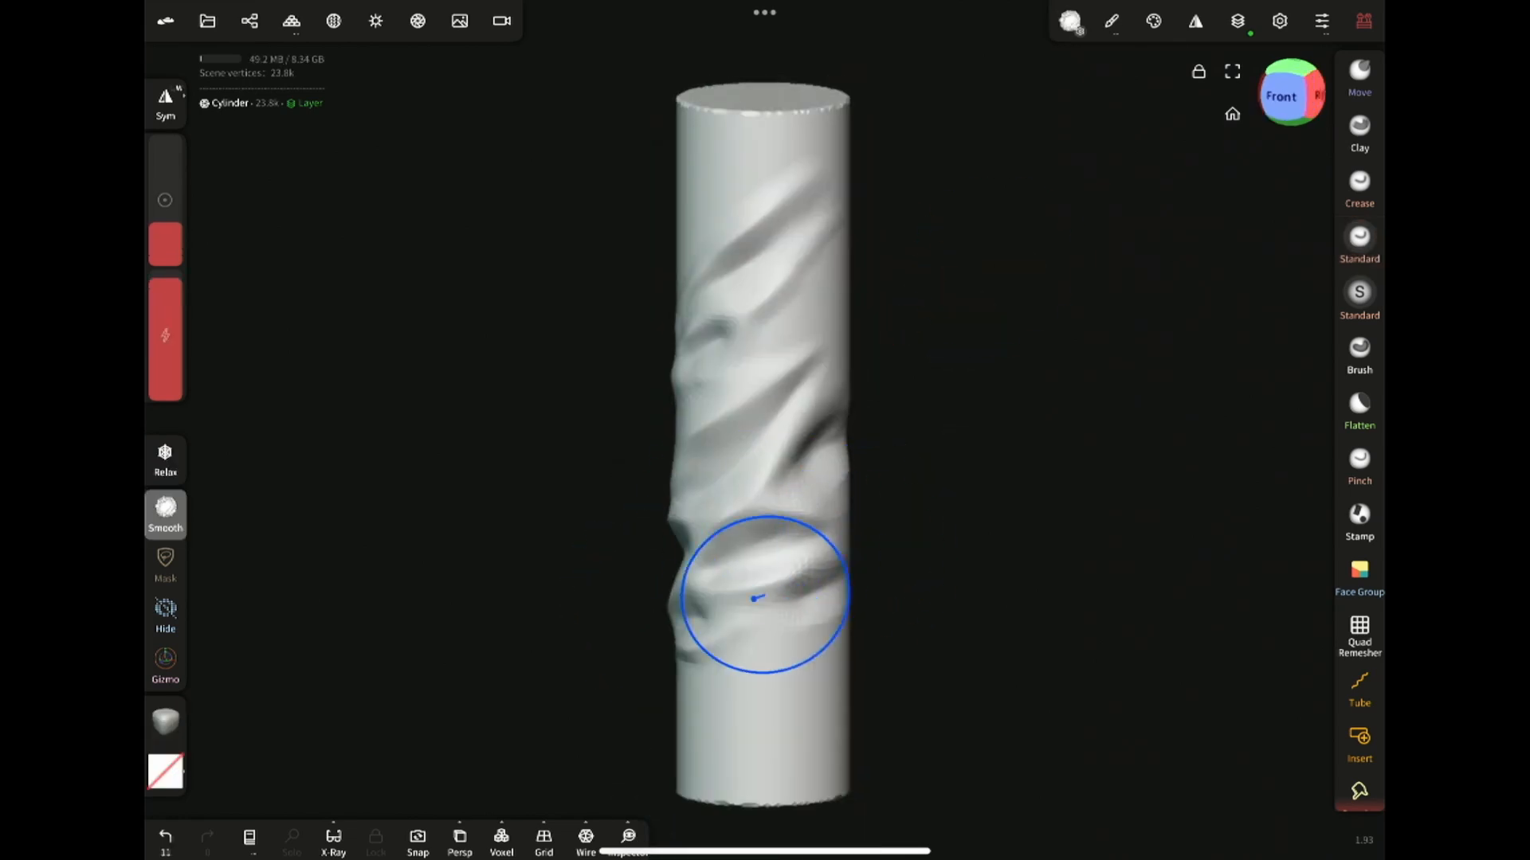
click(1359, 459)
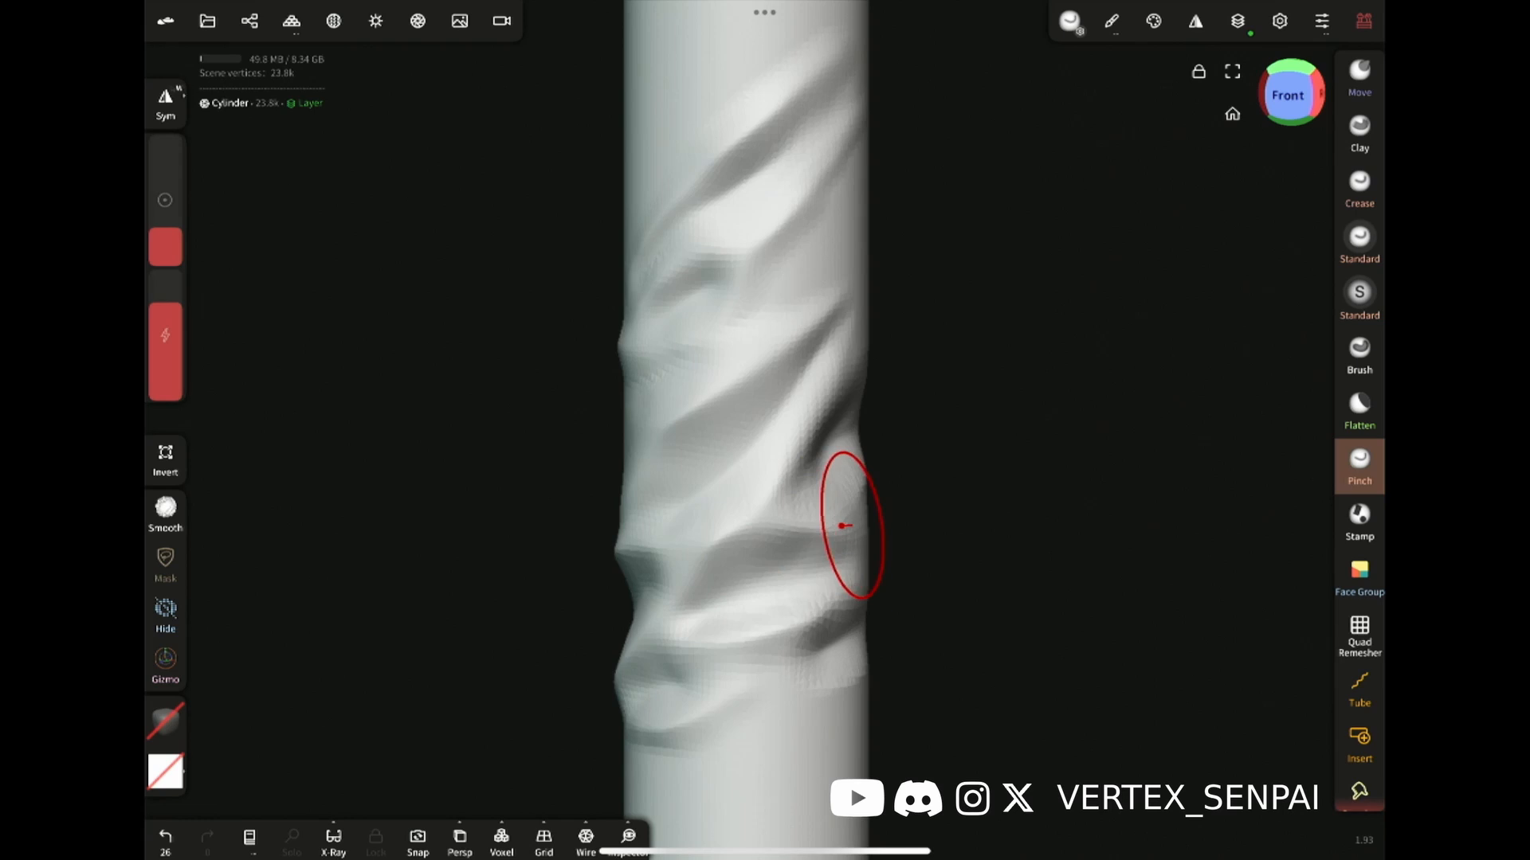